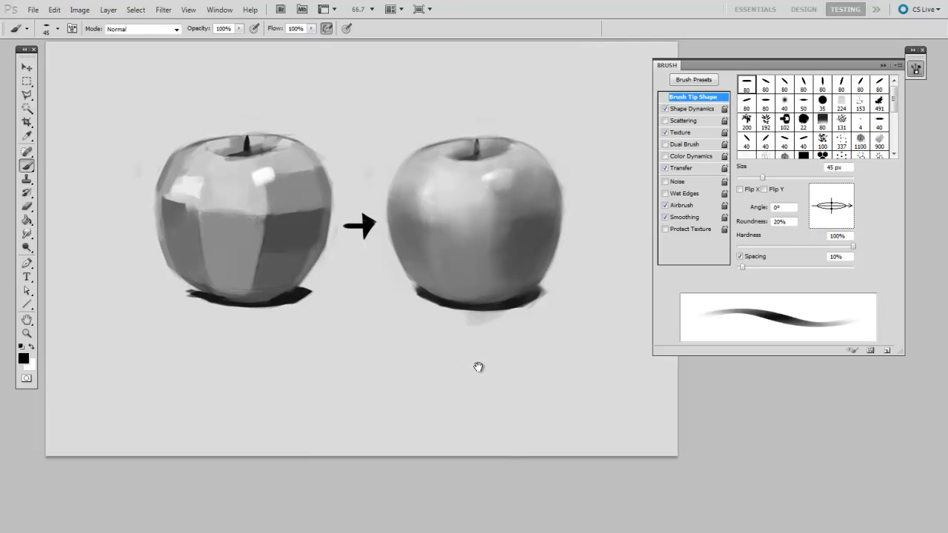
- Rotate the flat brush tip to a steep 129° angle at 20% roundness
{"action": "left_click_drag", "start_coordinate": [341, 363], "coordinate": [373, 373]}
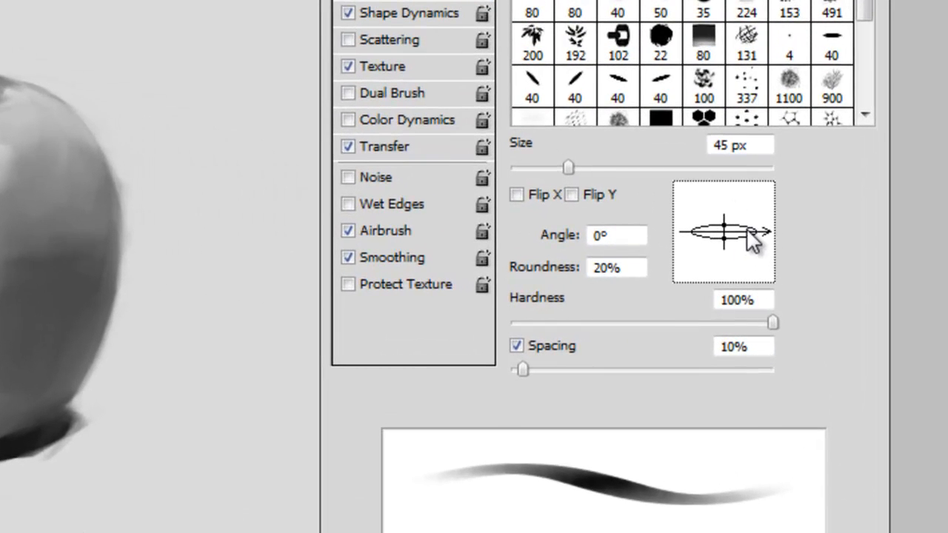
{"action": "left_click_drag", "start_coordinate": [767, 231], "coordinate": [710, 211]}
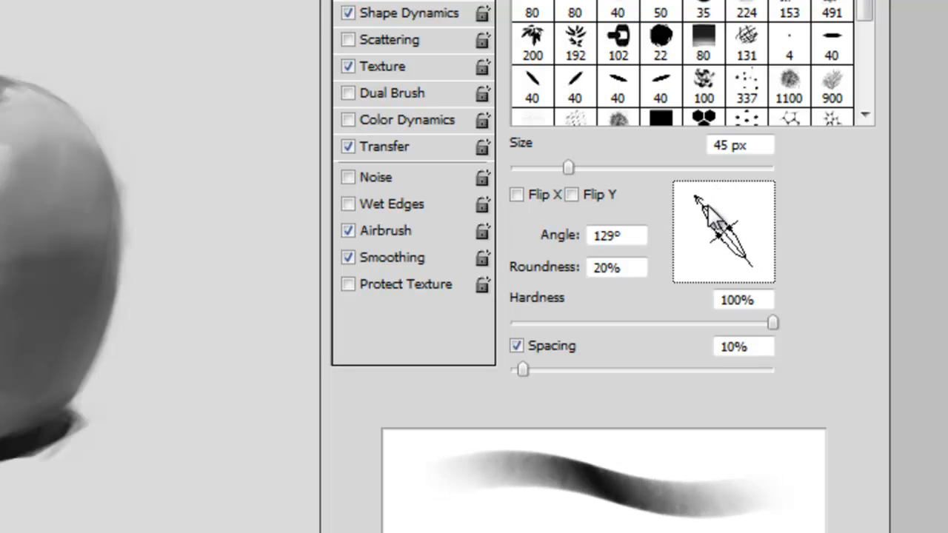
{"action": "left_click_drag", "start_coordinate": [696, 200], "coordinate": [722, 203]}
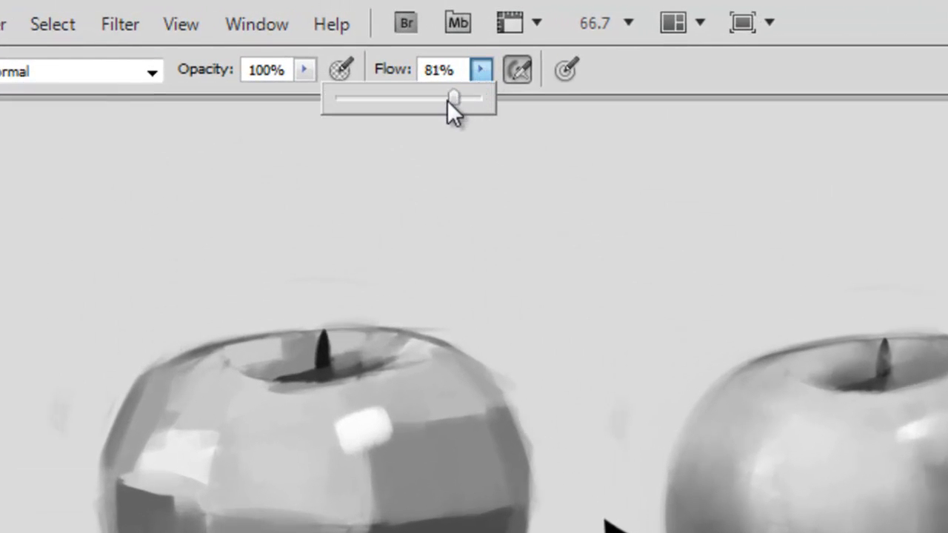
- Drag the brush Flow down to 58%
{"action": "left_click_drag", "start_coordinate": [454, 97], "coordinate": [395, 88]}
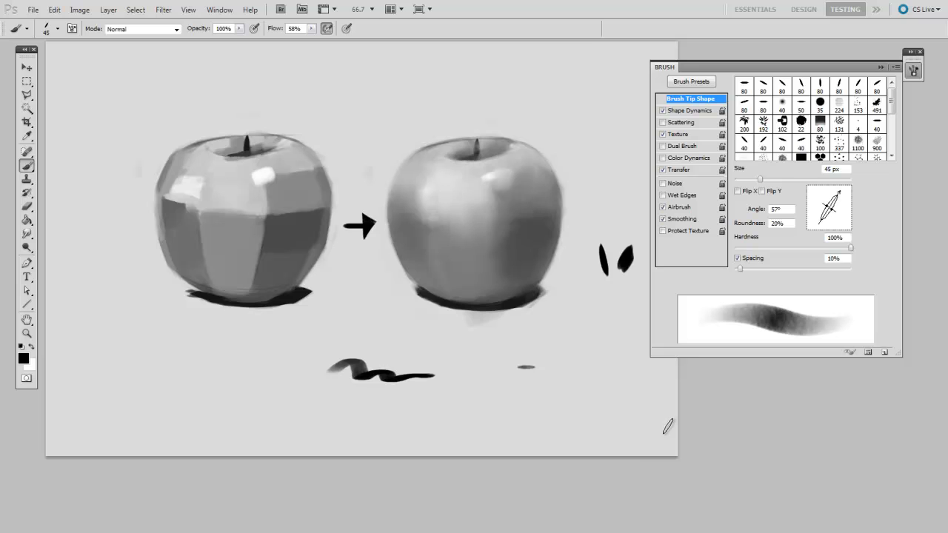
{"action": "mouse_move", "coordinate": [671, 436]}
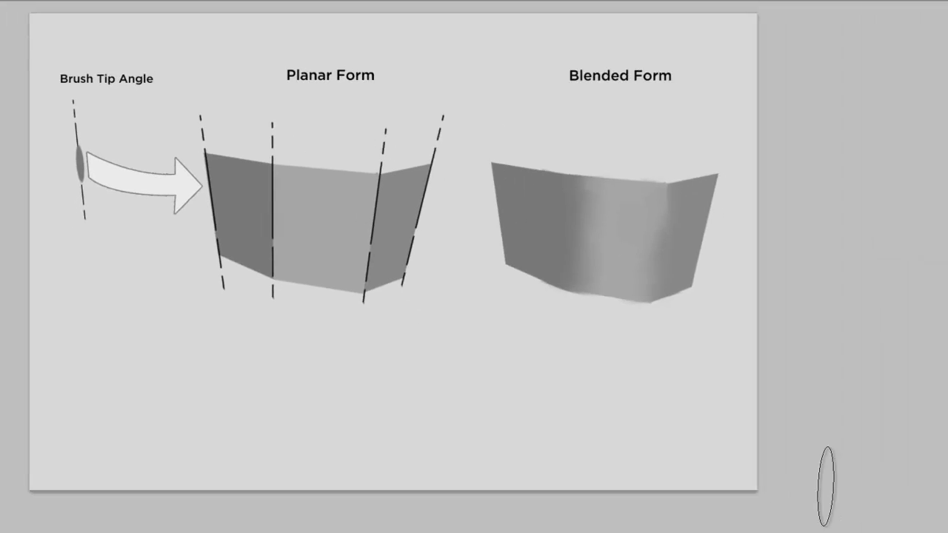
- Undo the practice strokes, leaving just the two apple paintings
{"action": "left_click", "coordinate": [932, 50]}
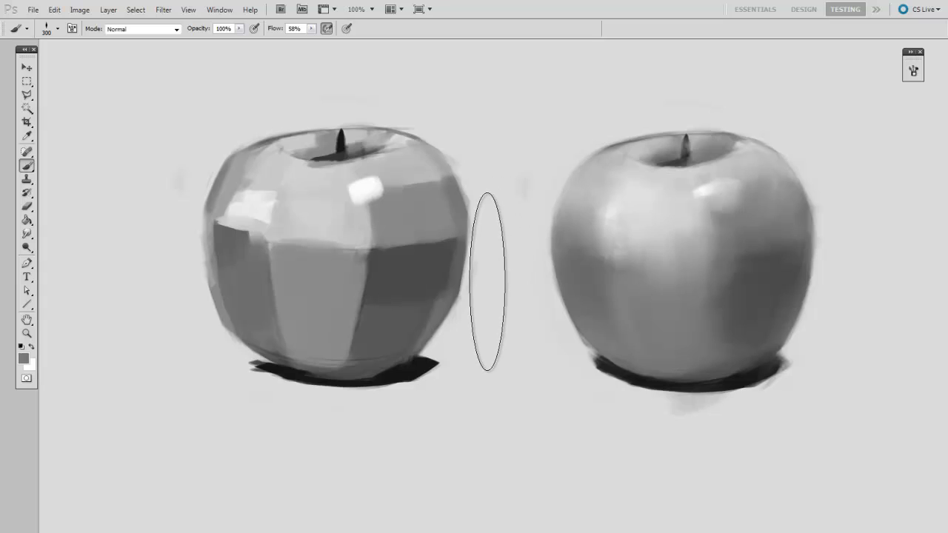
- Set the flat brush to 176 px with a near-horizontal −2° tip angle
{"action": "left_click", "coordinate": [913, 68]}
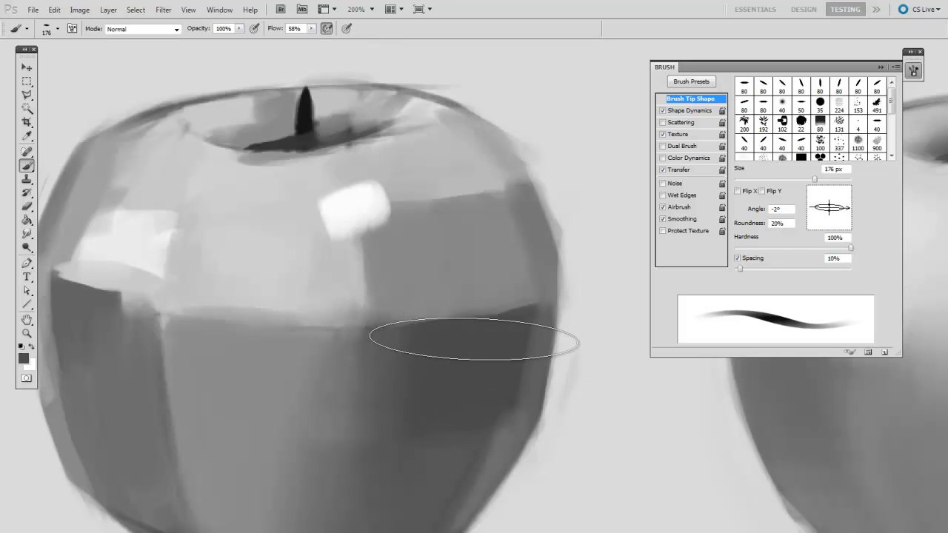
- Paint a blending stroke across the facet edges on the apple's right side
{"action": "left_click_drag", "start_coordinate": [829, 196], "coordinate": [844, 211]}
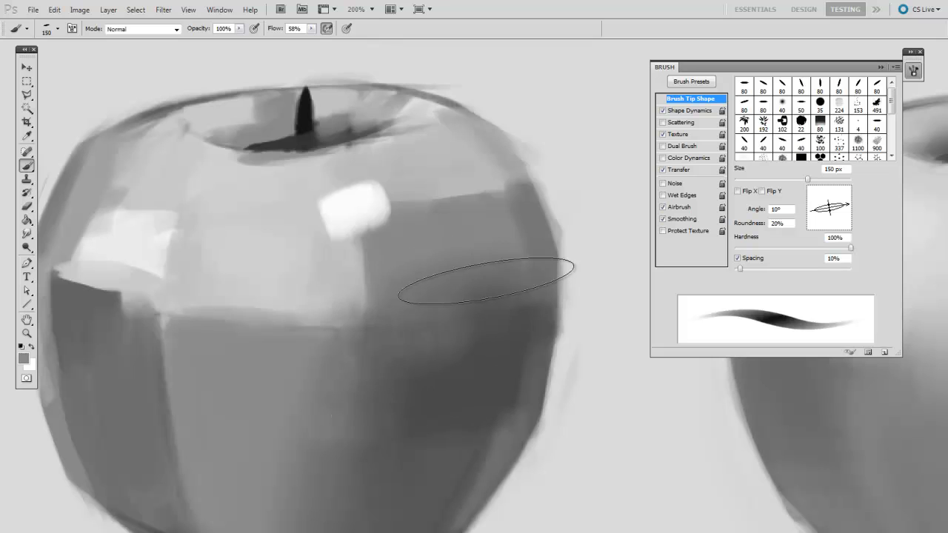
{"action": "mouse_move", "coordinate": [424, 338]}
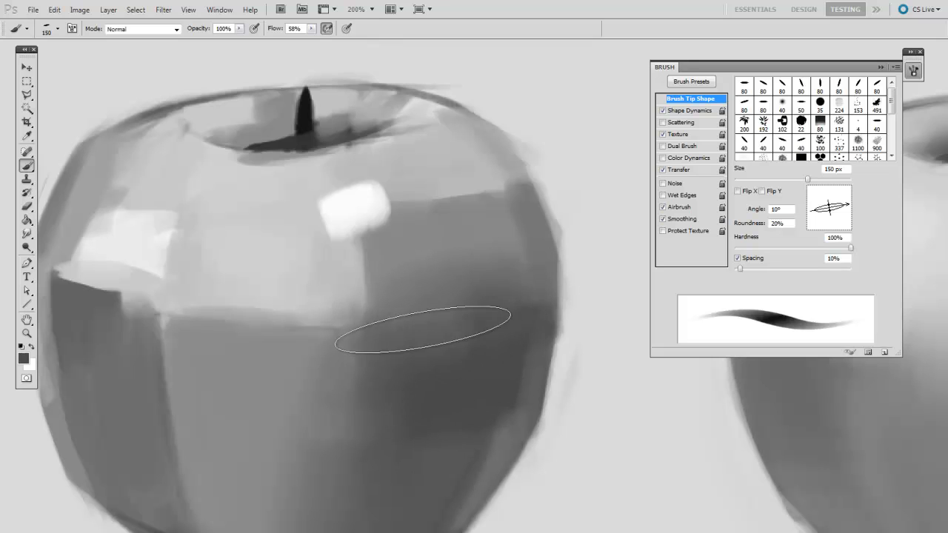